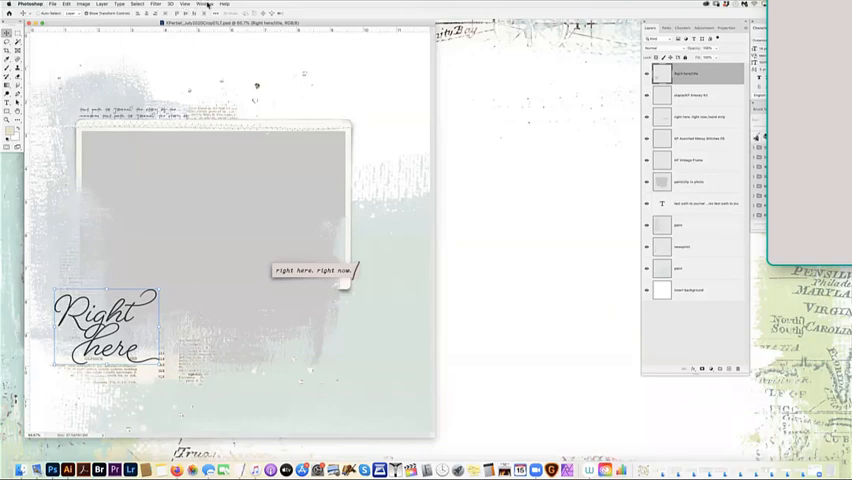
Bring the scrapbook template document forward to review its photo frame and title layers
left_click(204, 4)
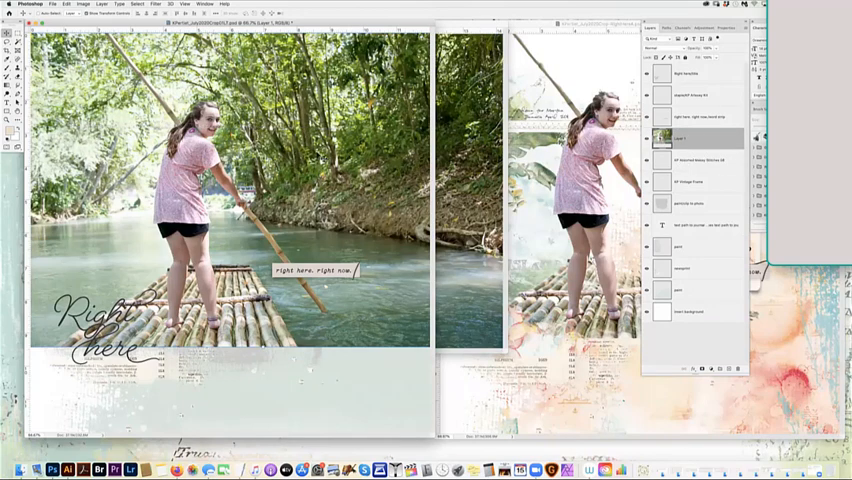
left_click(8, 44)
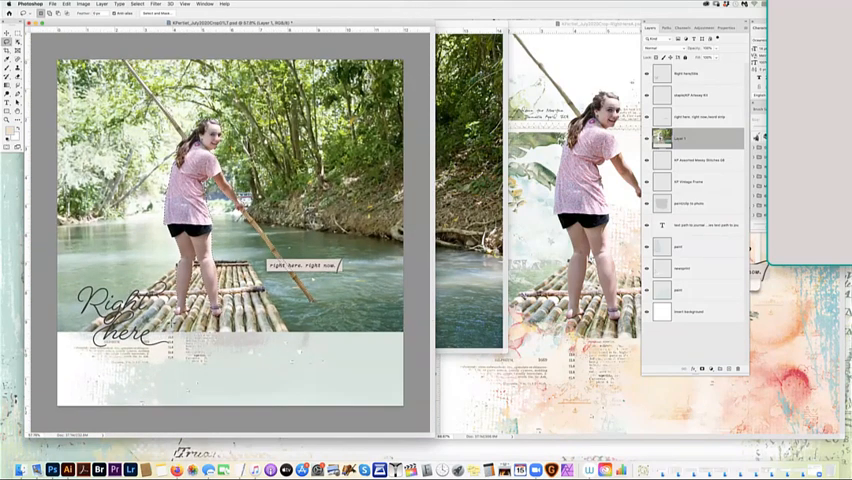
left_click(64, 4)
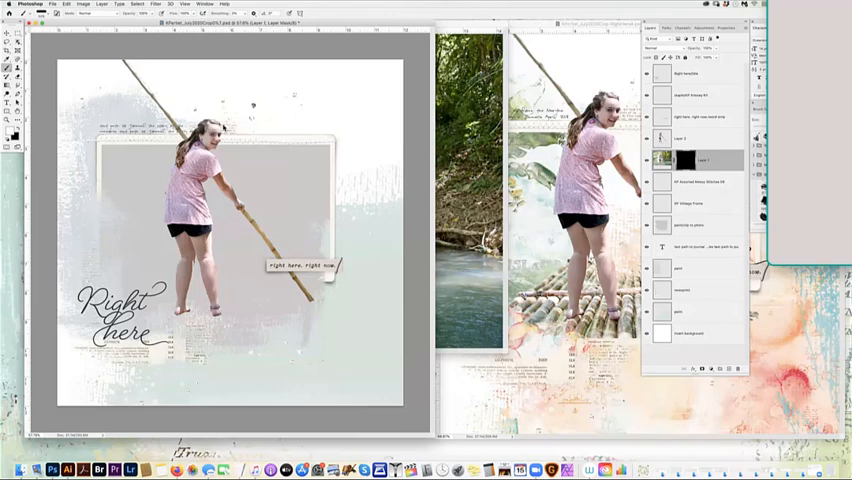
mouse_move(222, 128)
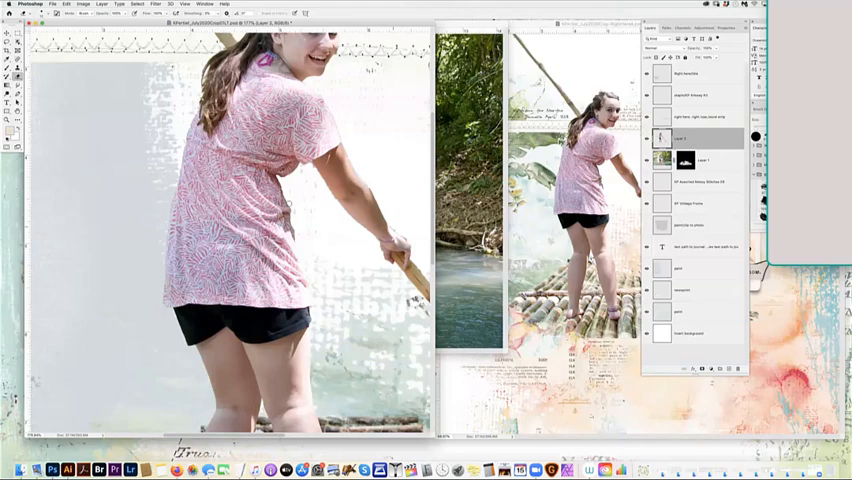
mouse_move(304, 244)
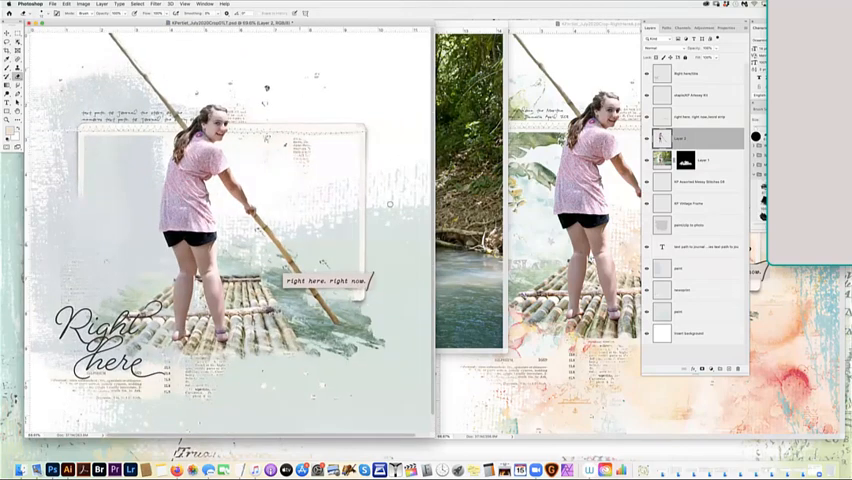
mouse_move(392, 228)
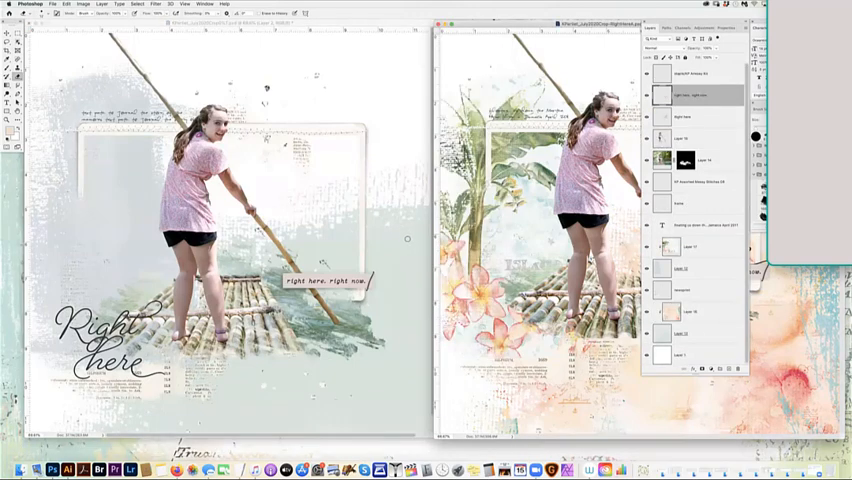
mouse_move(312, 162)
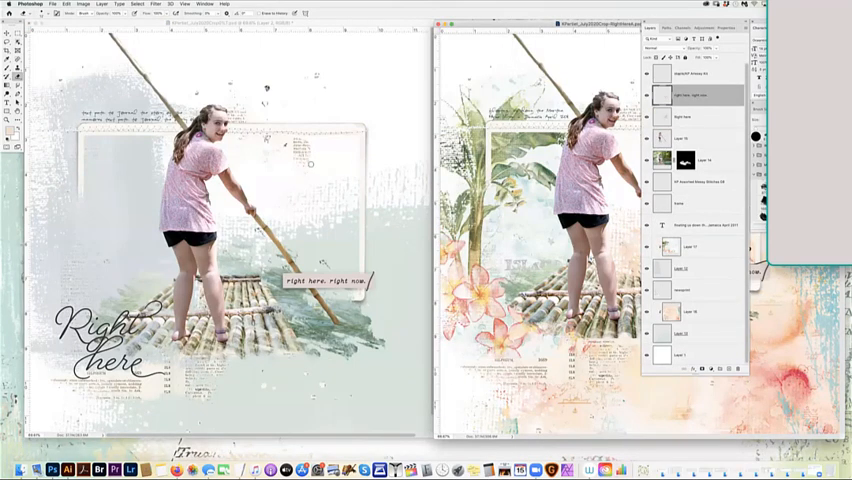
mouse_move(332, 200)
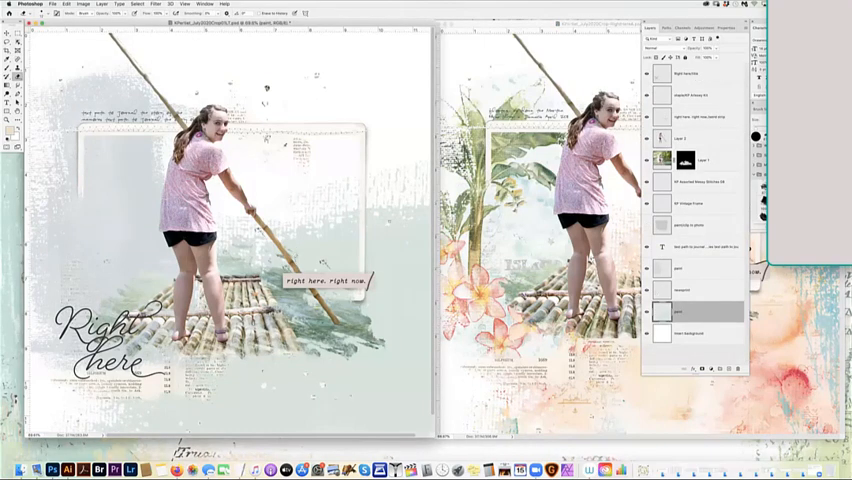
Start opening a file from the File menu to bring in another paper
left_click(52, 4)
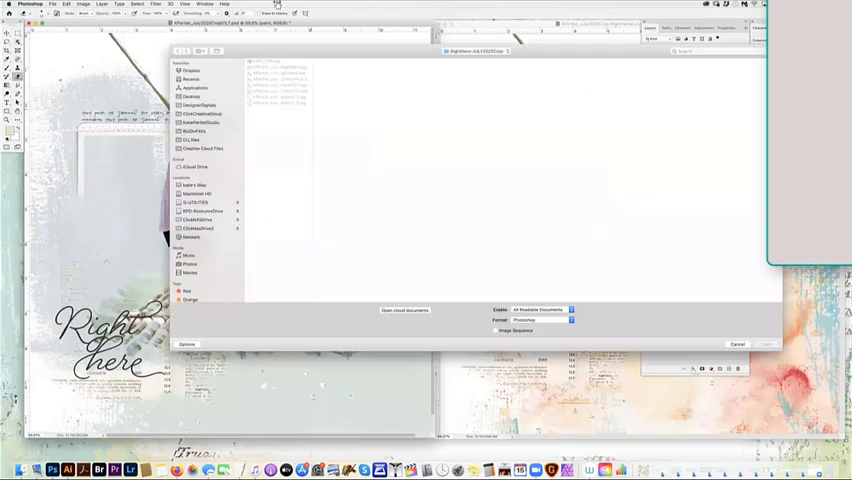
Load Vintage Coastal Paper 9 and set the target layer where it will sit in the layout
left_click(280, 102)
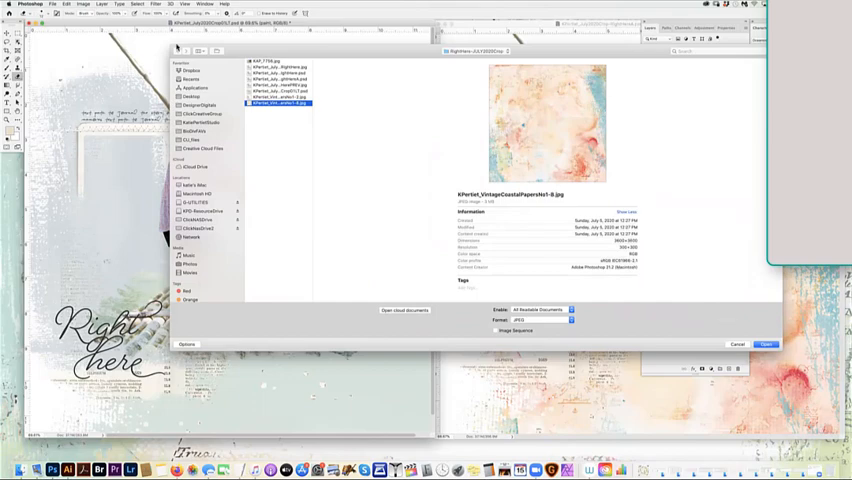
left_click(766, 344)
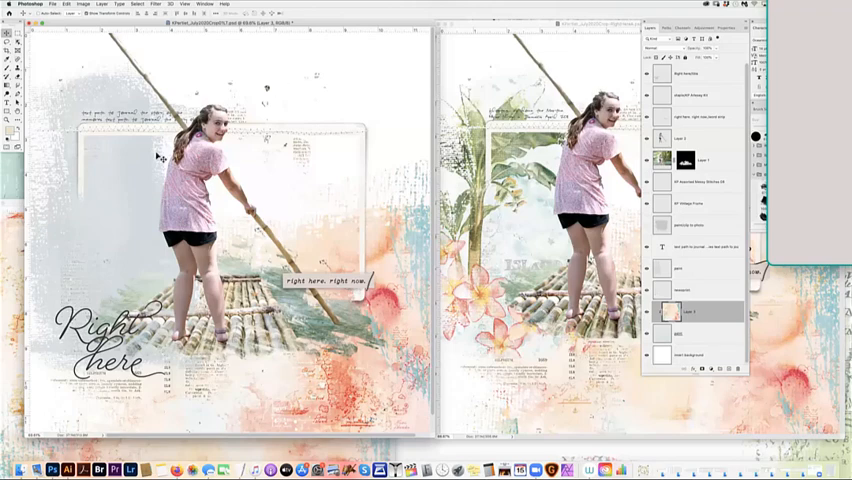
left_click(700, 272)
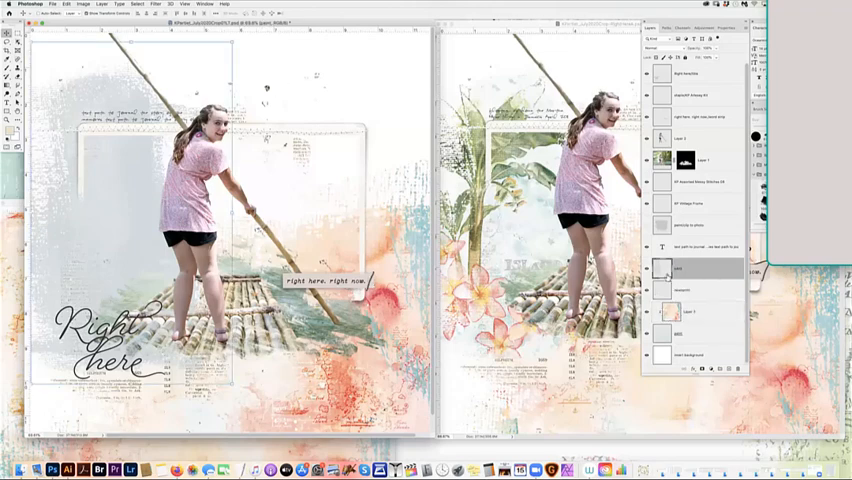
Load the palm tree and pink florals paper from the Vintage Coastal kit into its own document
left_click(50, 4)
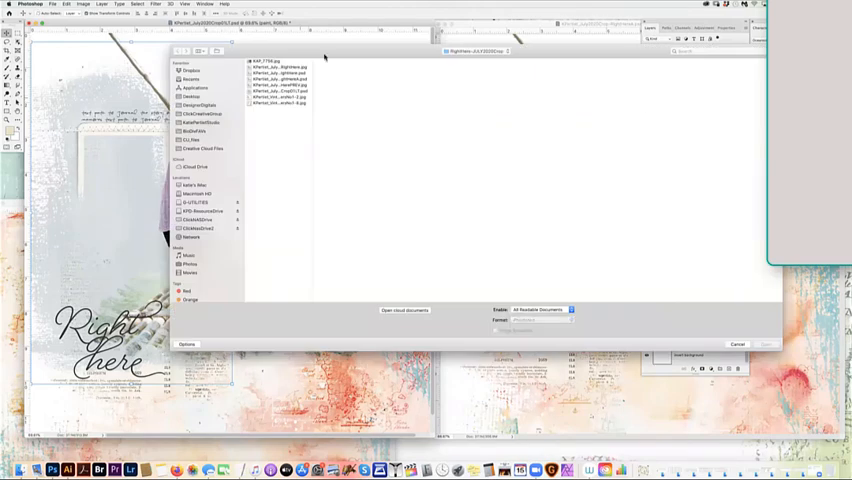
left_click(276, 96)
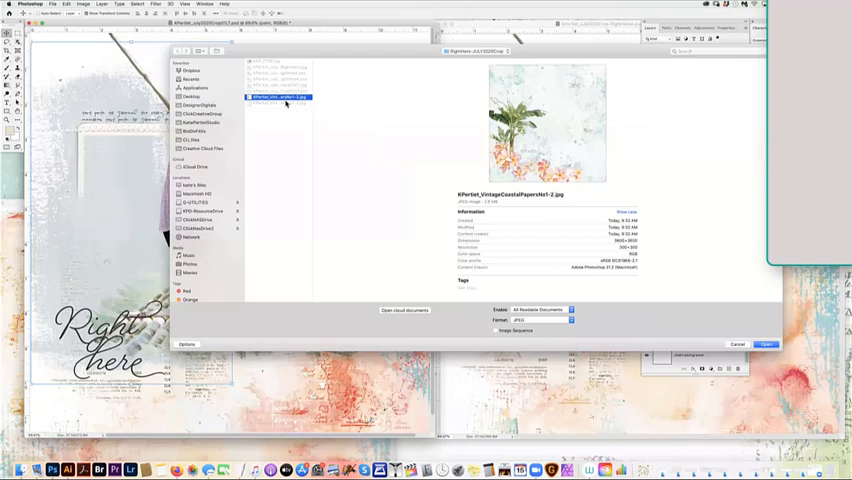
left_click(766, 344)
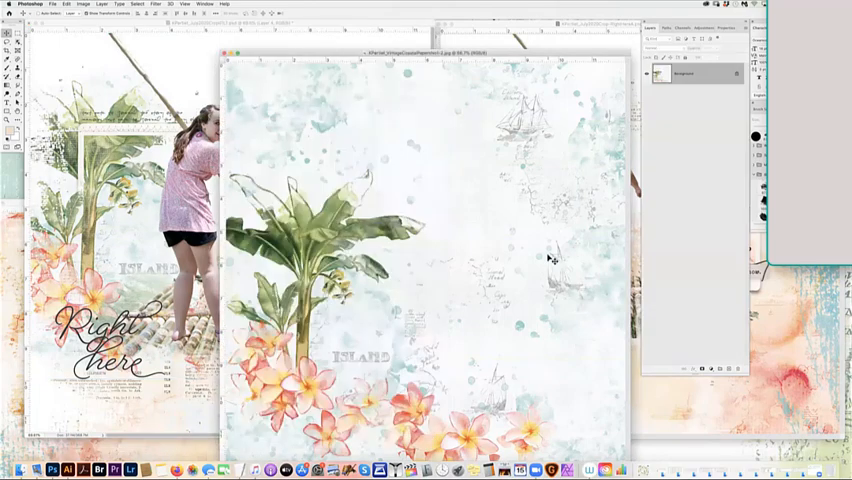
mouse_move(248, 104)
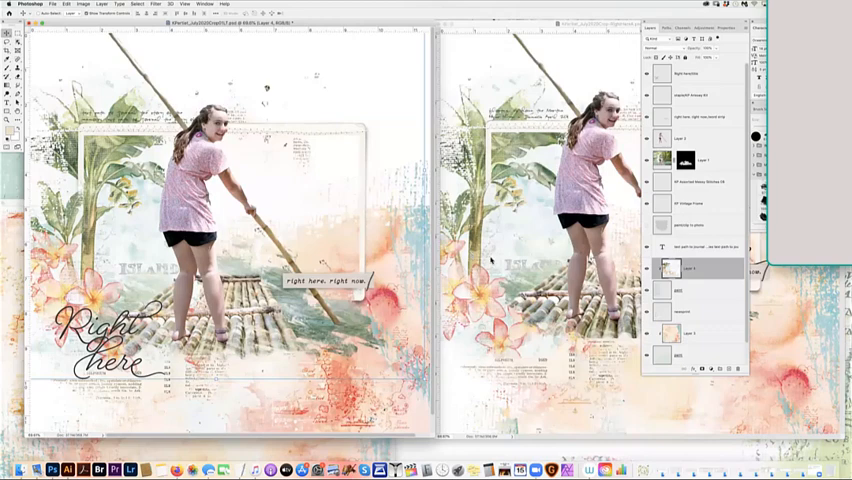
mouse_move(578, 278)
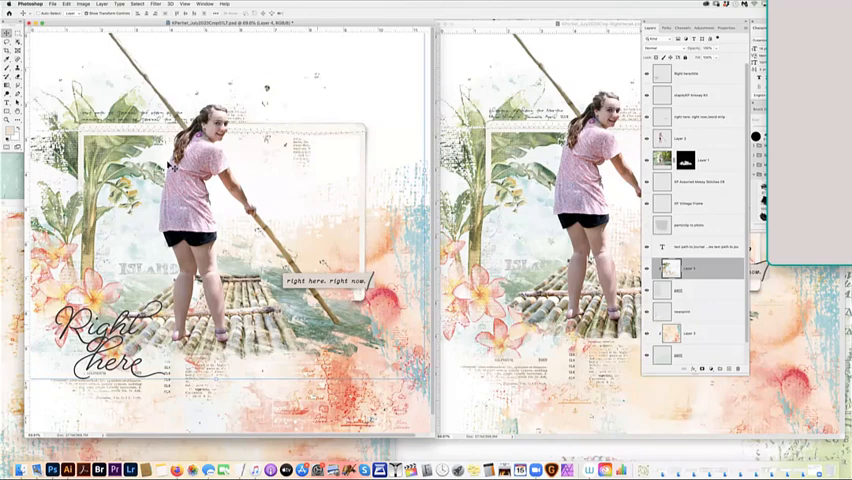
mouse_move(170, 164)
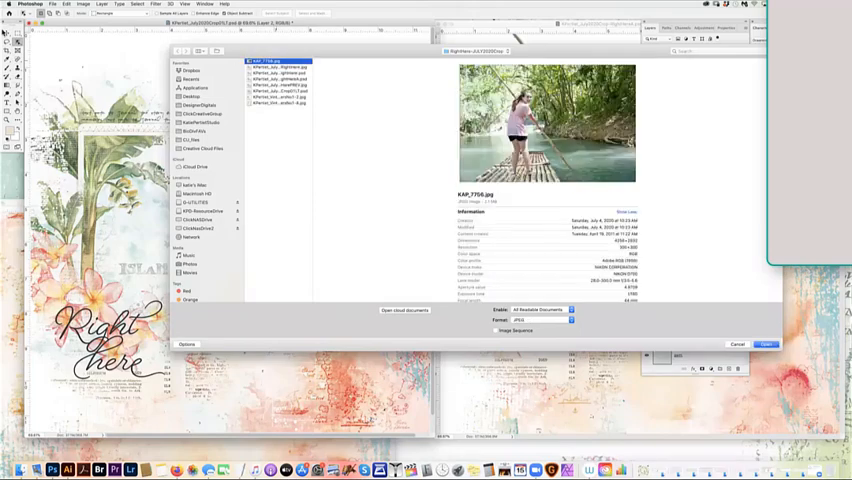
Load the original rafting photo JPG of the girl on the river as its own document
left_click(766, 344)
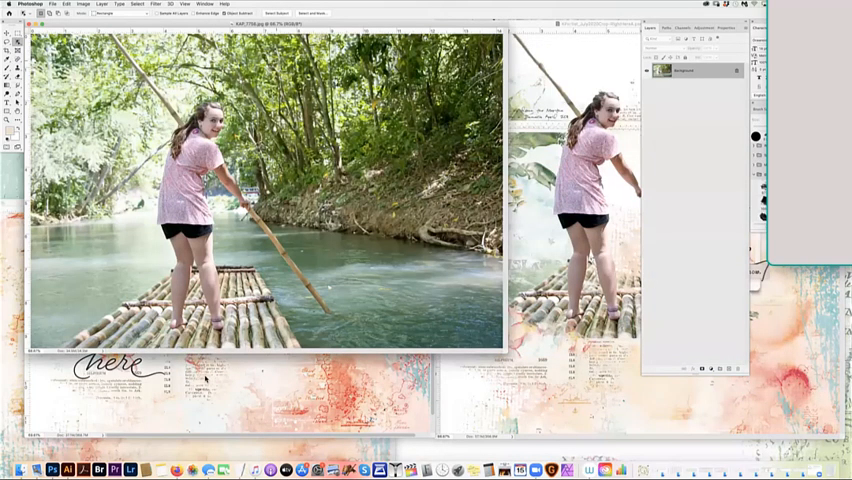